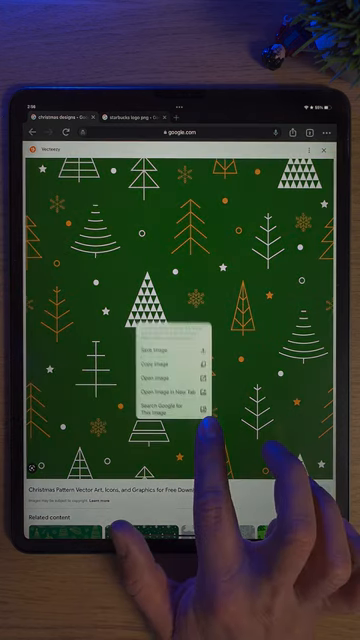
Step: Copy the Christmas tree pattern image in Chrome and bring up paste options over the red cup photo
{"action": "left_click", "coordinate": [156, 344]}
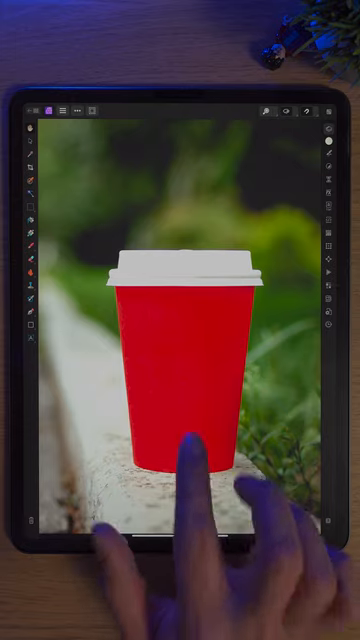
{"action": "left_click", "coordinate": [184, 456]}
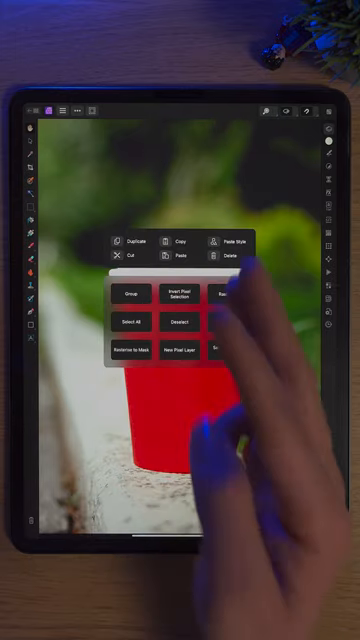